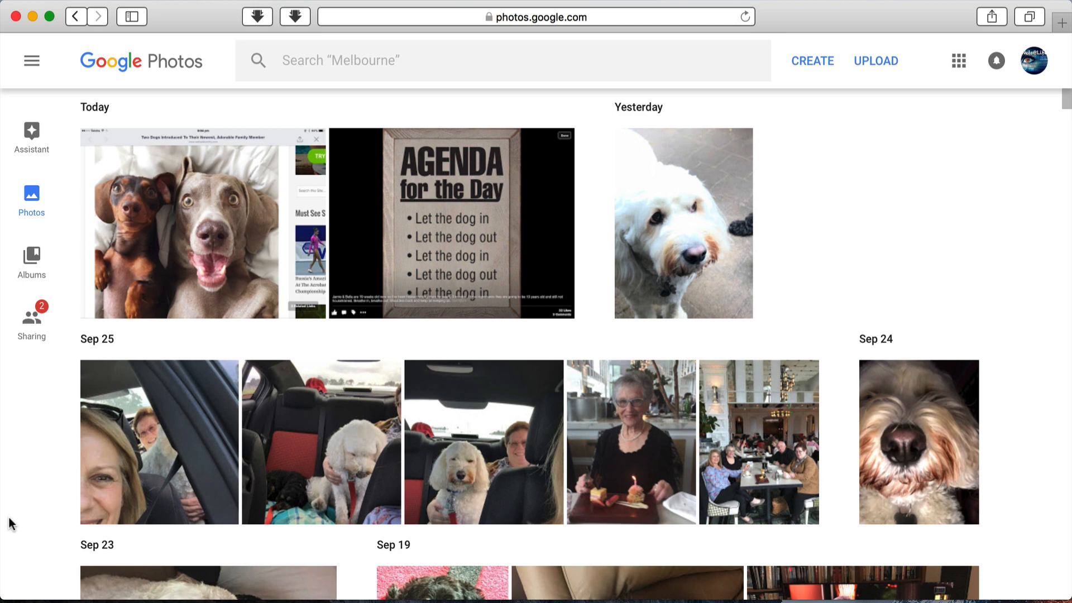
mouse_move(876, 61)
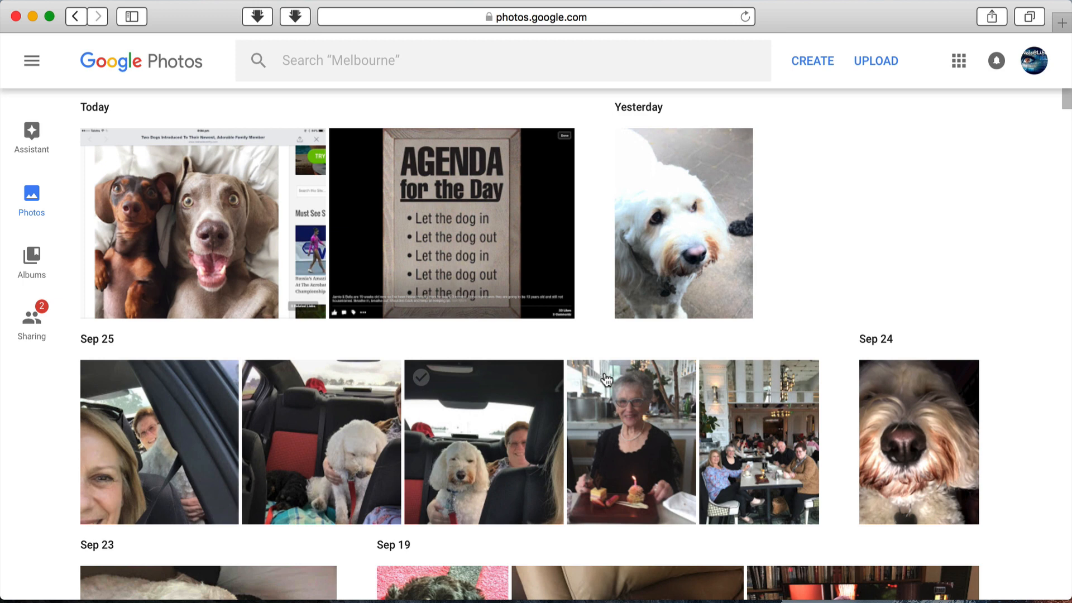
Open the upload picker, browse Desktop and MediaBackup, then return to Pictures
click(876, 61)
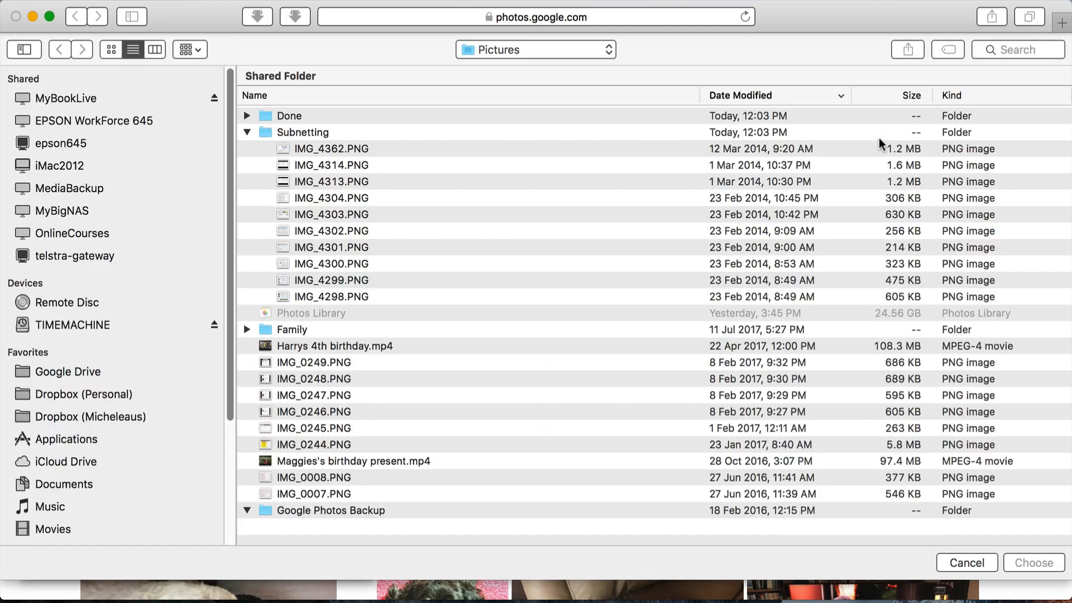
mouse_move(533, 295)
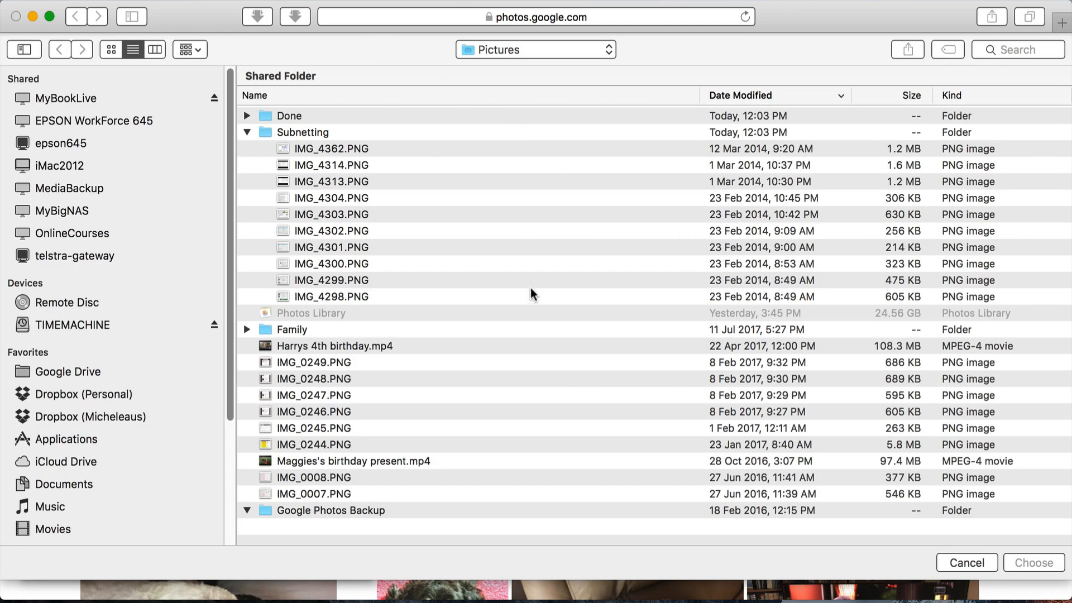
mouse_move(140, 365)
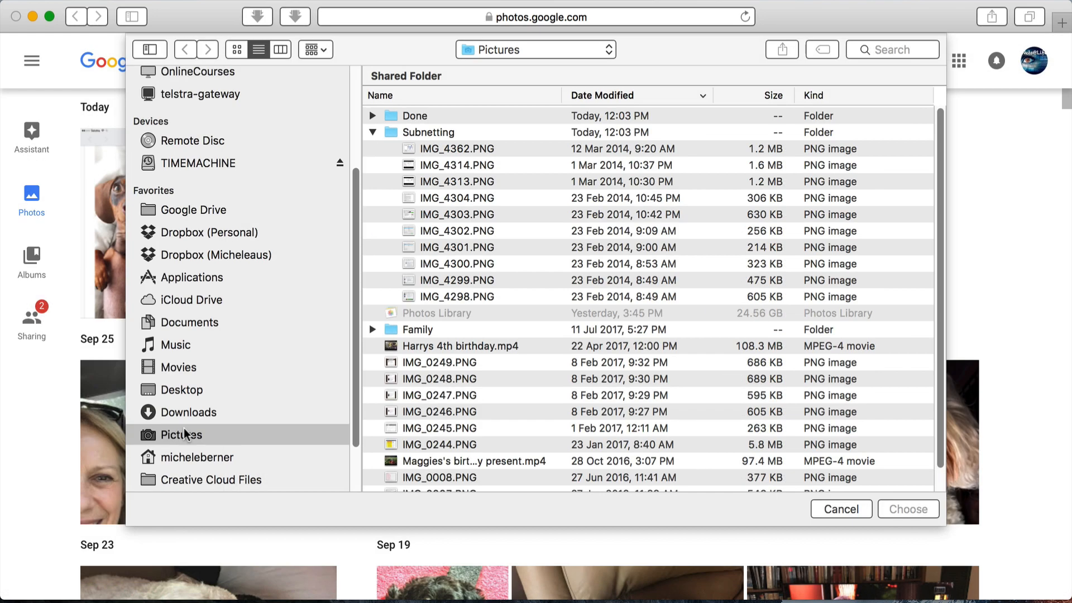
mouse_move(179, 441)
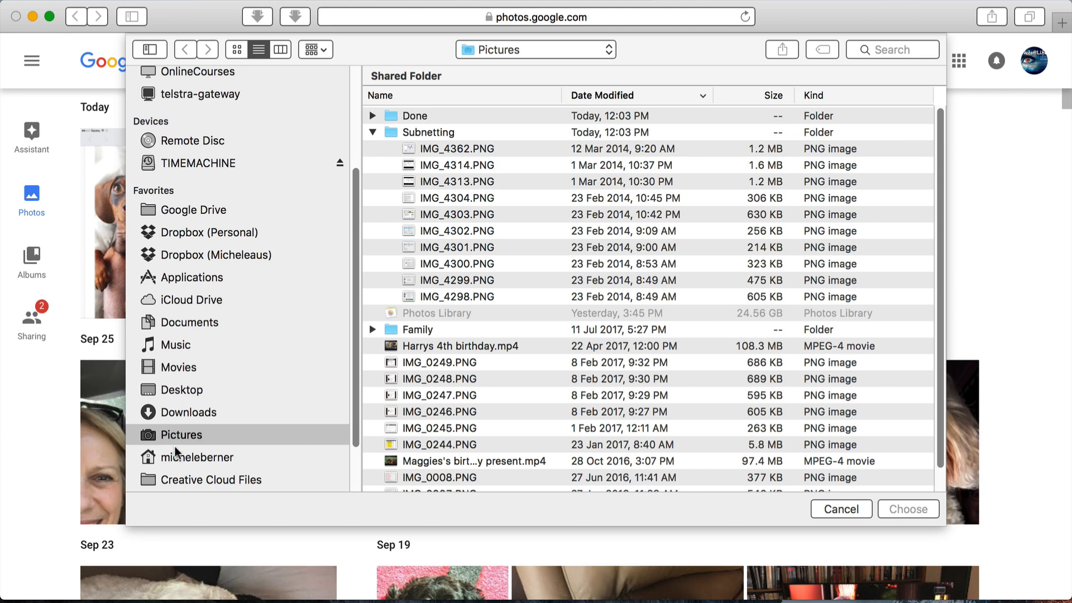
mouse_move(177, 393)
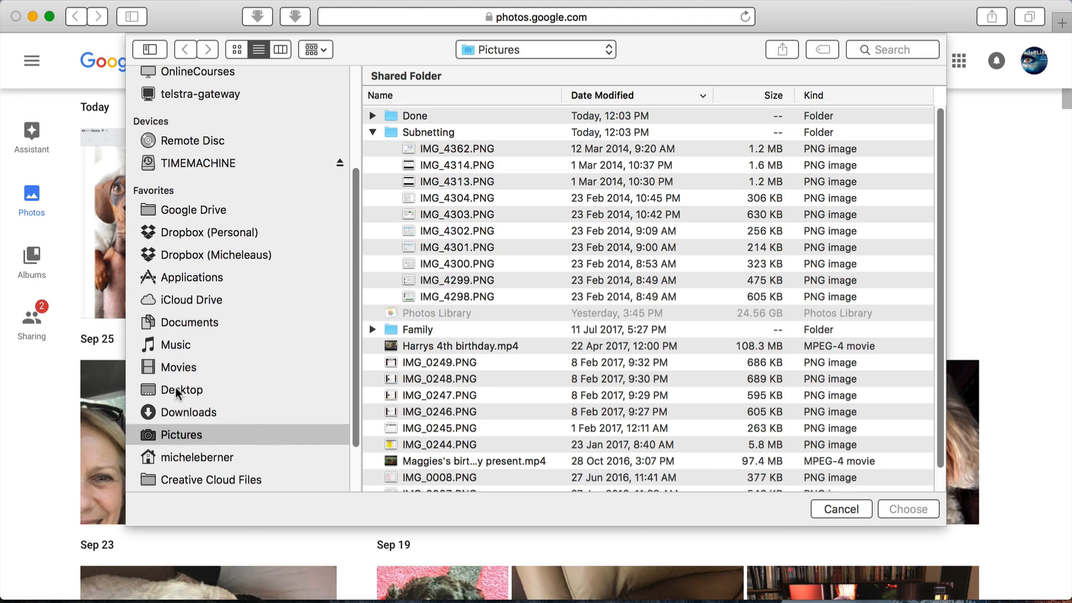
click(180, 390)
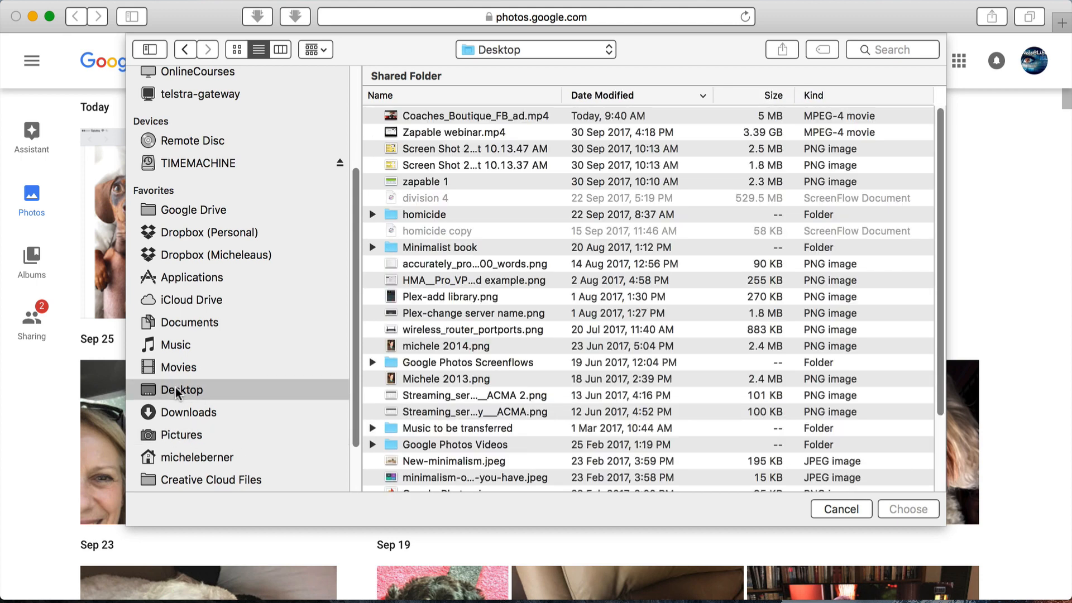
scroll(up, 3)
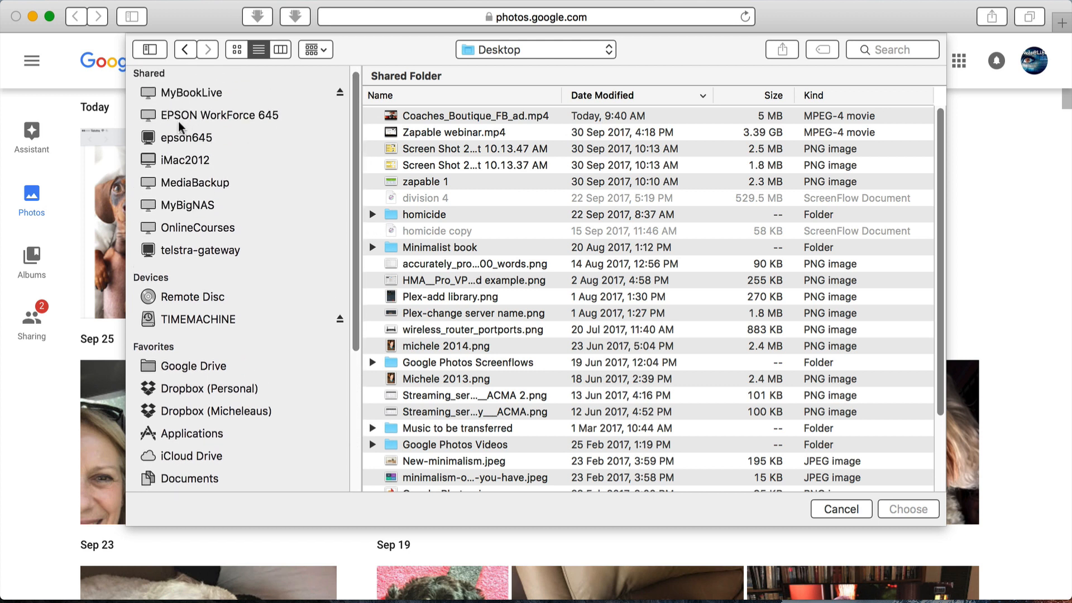
click(195, 183)
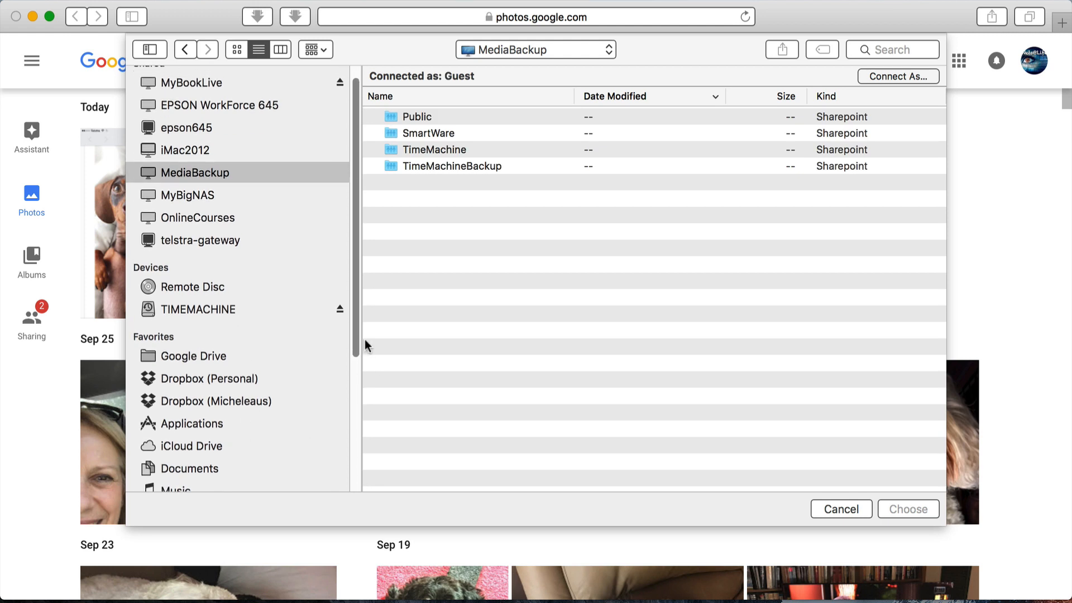
scroll(down, 3)
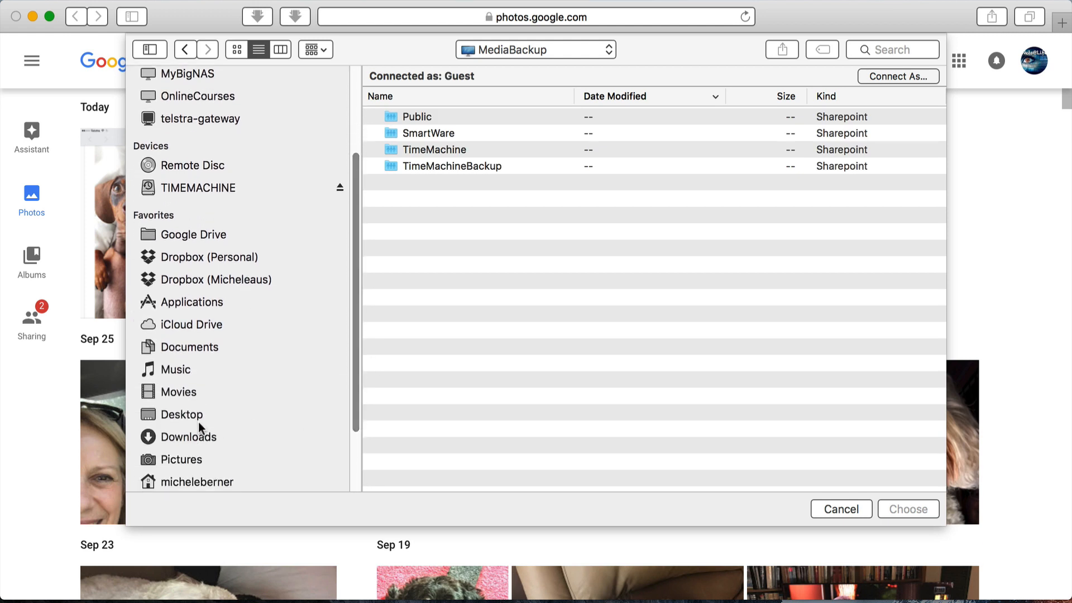
click(180, 459)
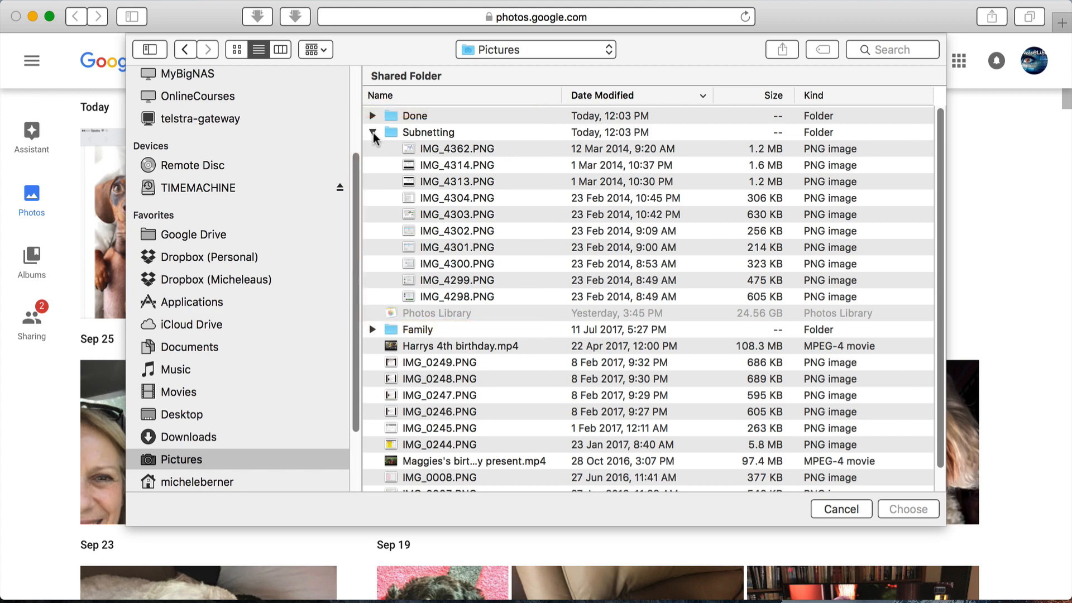
Select all ten Subnetting screenshots, from IMG_4362.PNG through IMG_4298.PNG
click(373, 132)
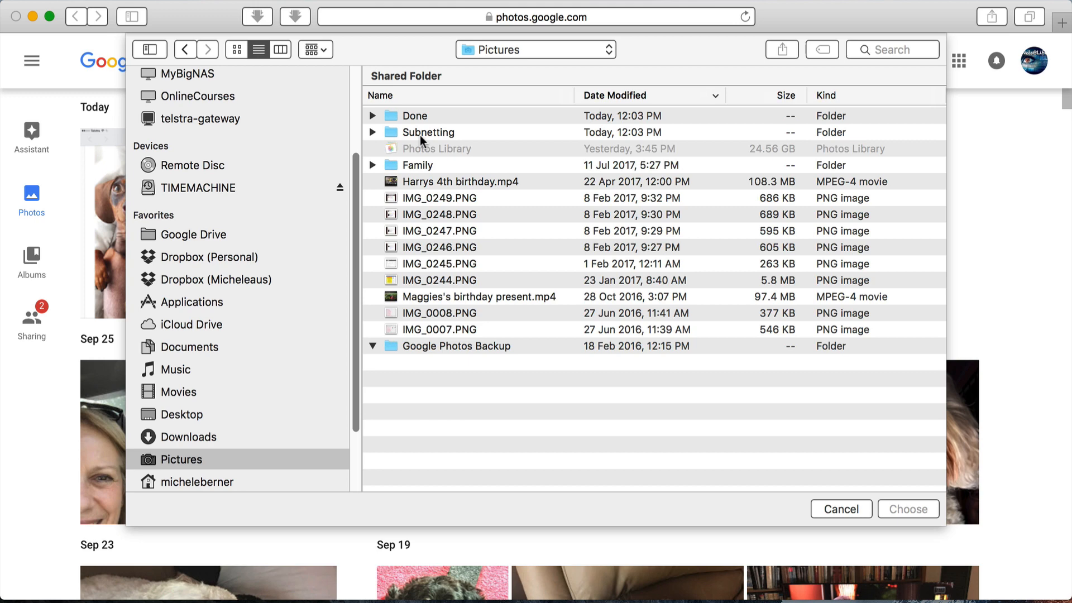
click(427, 132)
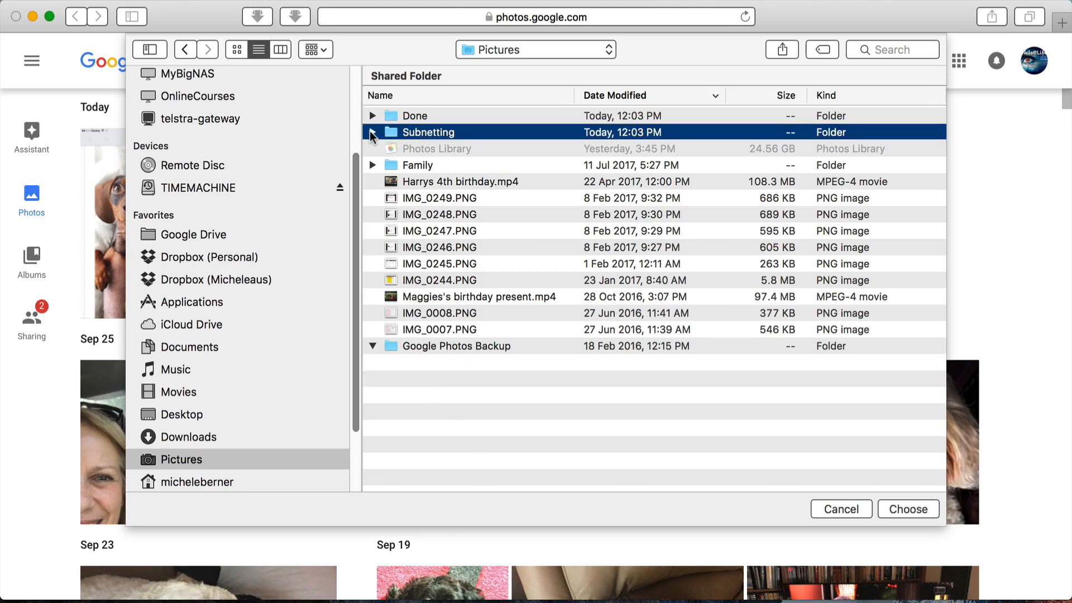
click(373, 132)
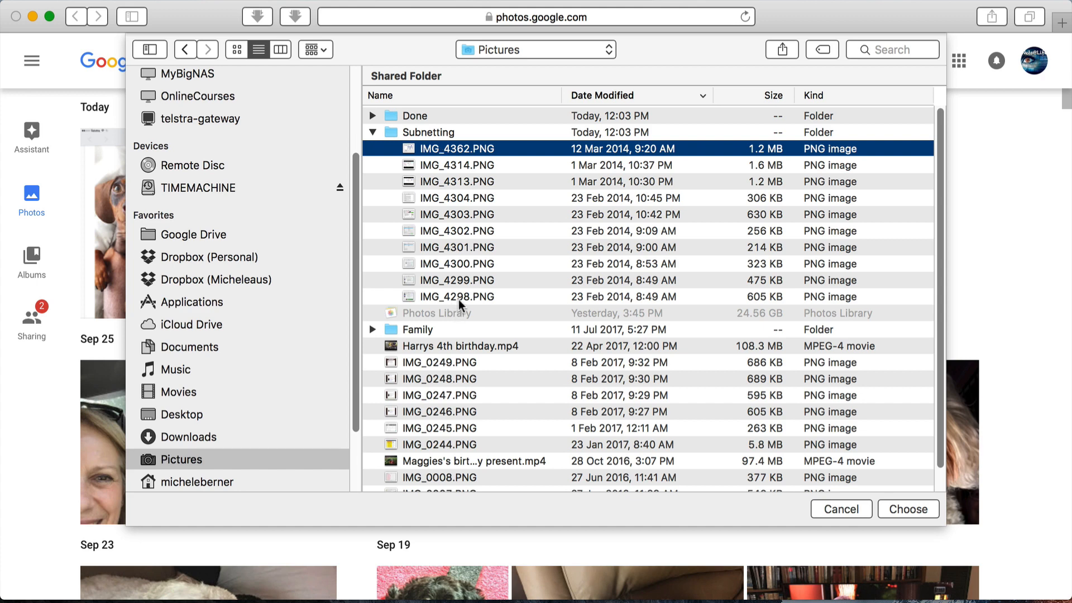
click(456, 296)
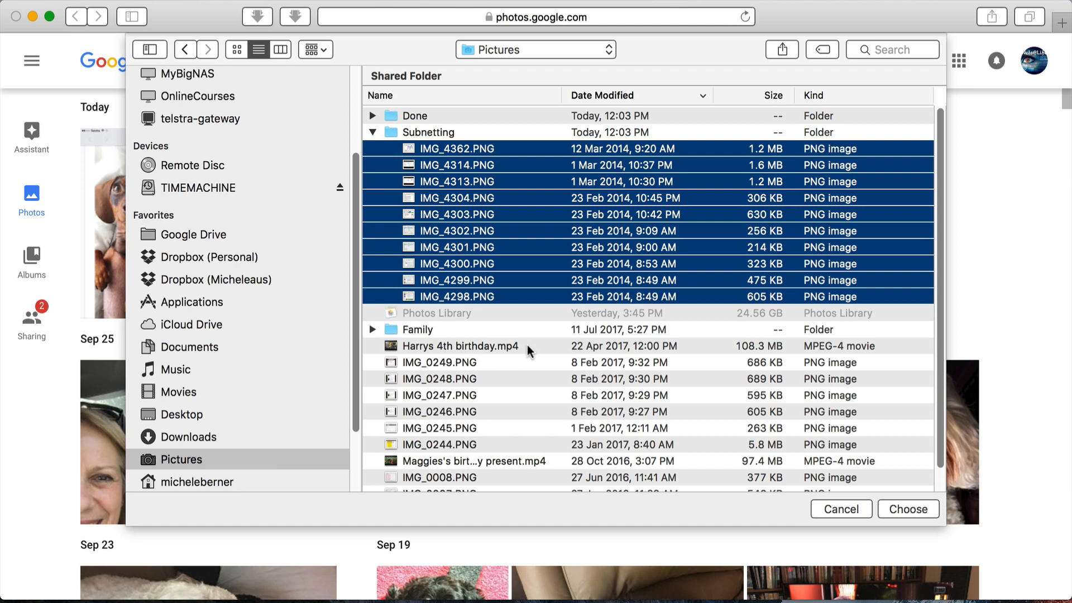
mouse_move(439, 295)
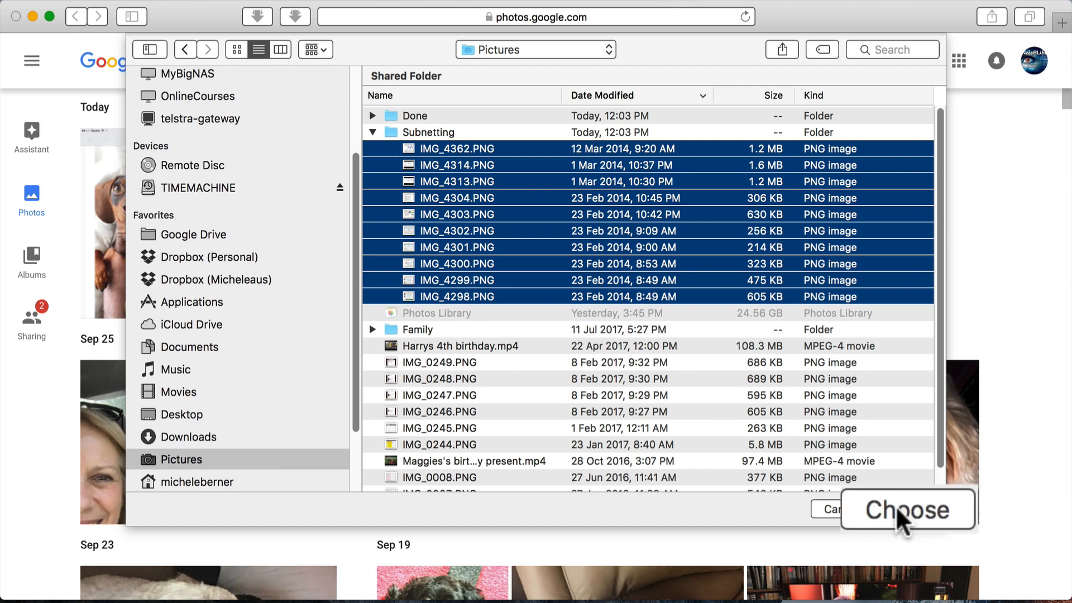
Confirm the picker so the ten screenshots upload, showing '10 items uploaded'
click(907, 508)
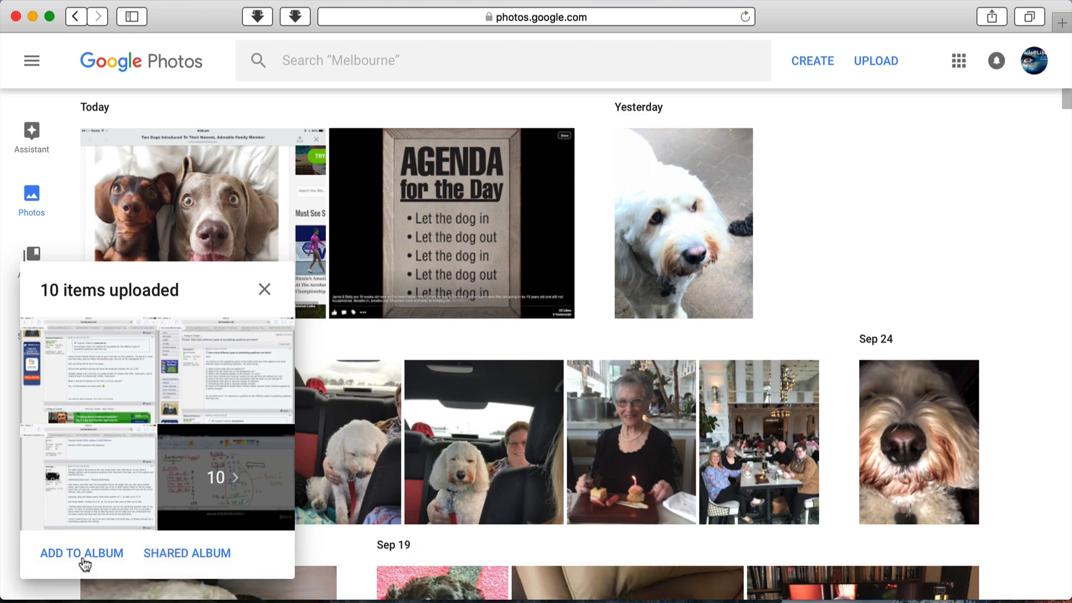
Put the ten uploaded screenshots into a new album from the 'Add to' dialog
click(82, 554)
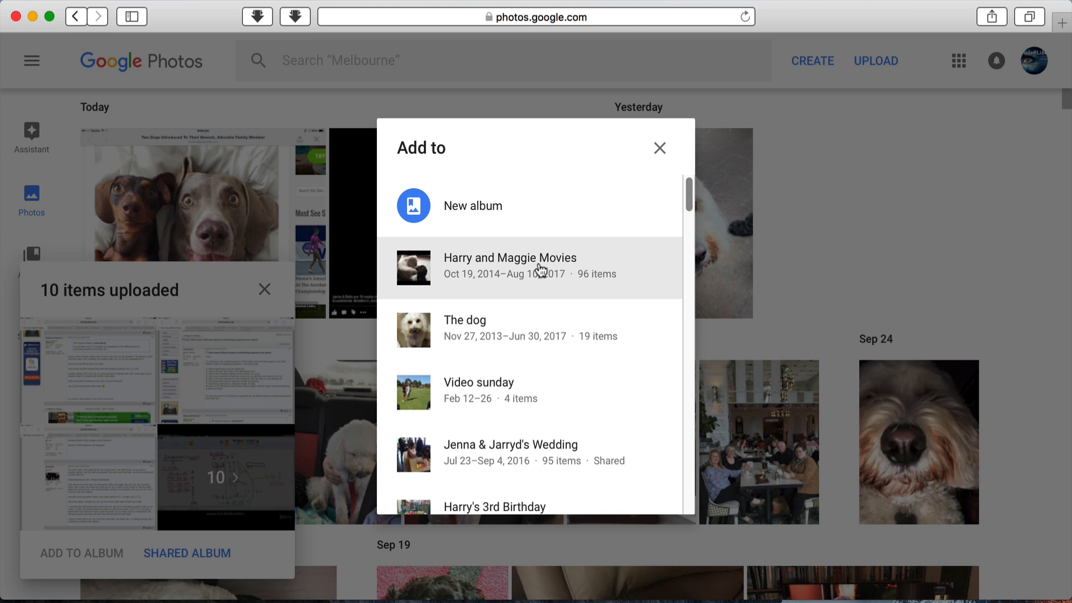
mouse_move(475, 454)
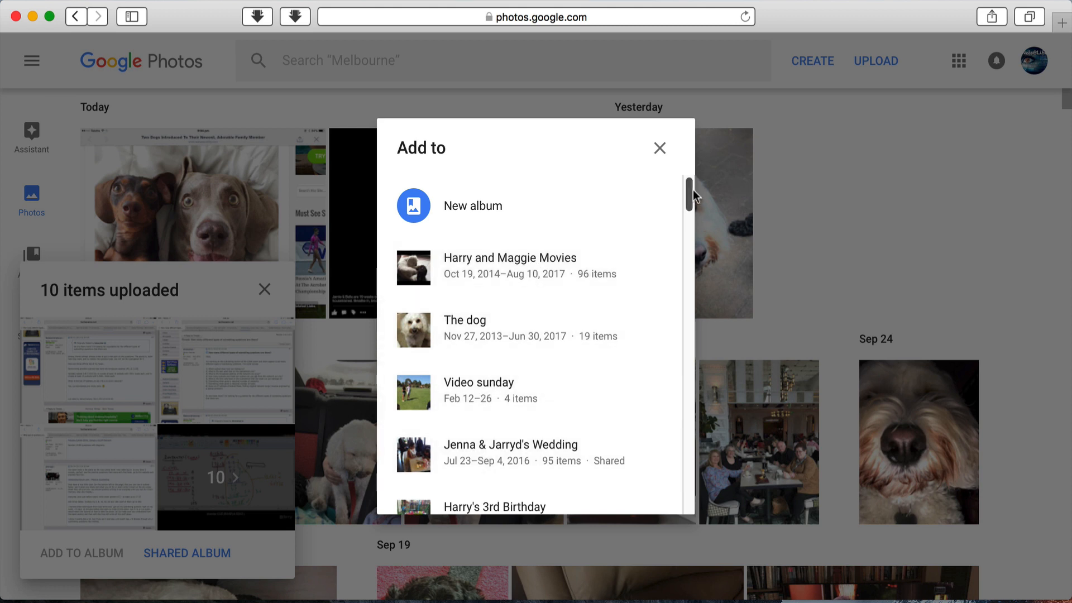
scroll(down, 3)
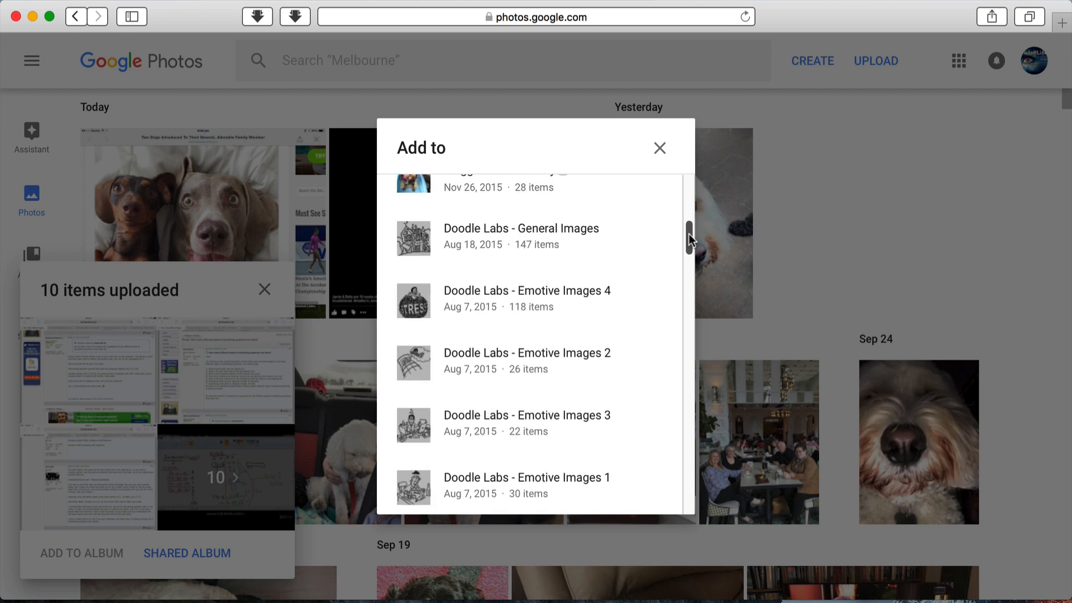
scroll(up, 3)
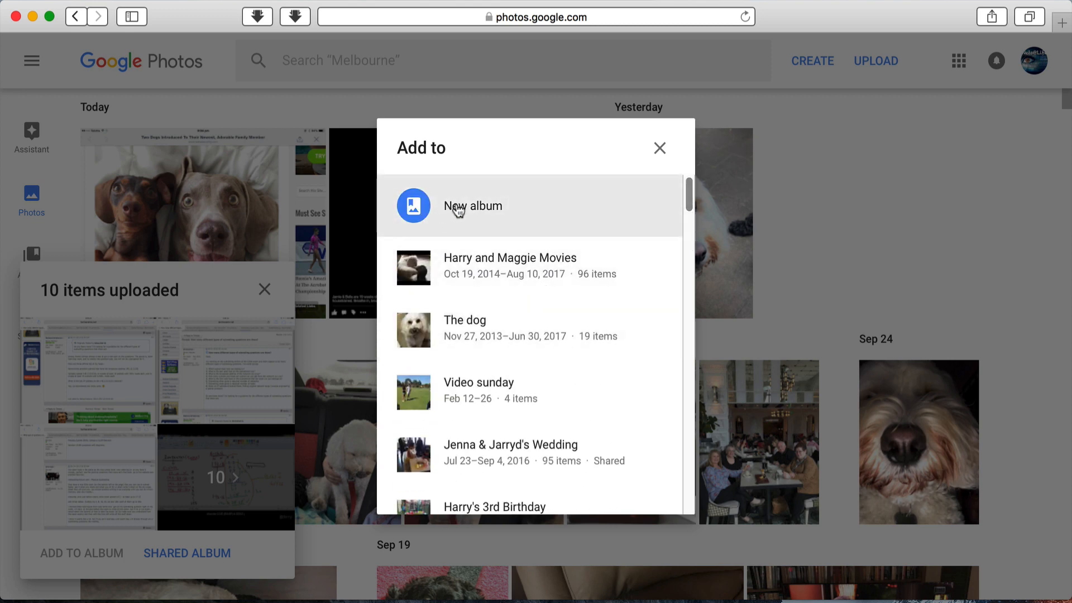
click(473, 206)
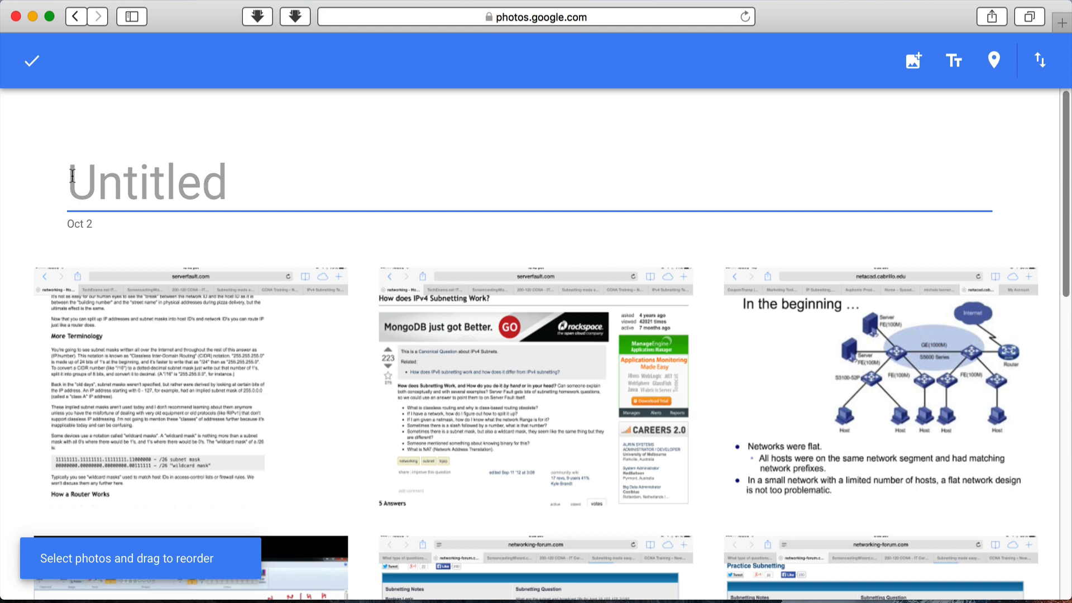
scroll(down, 3)
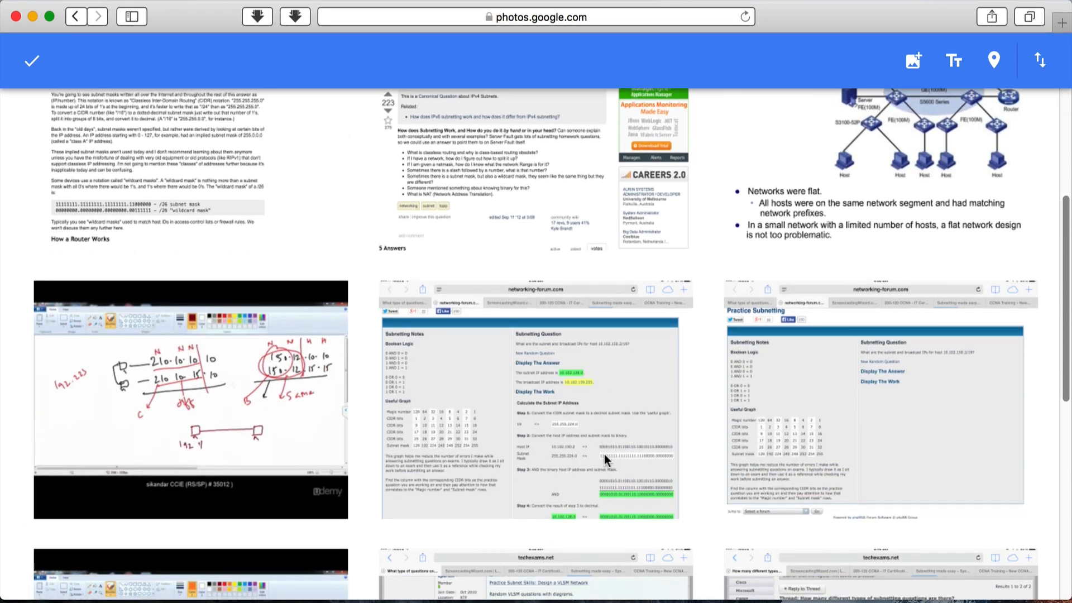
scroll(down, 3)
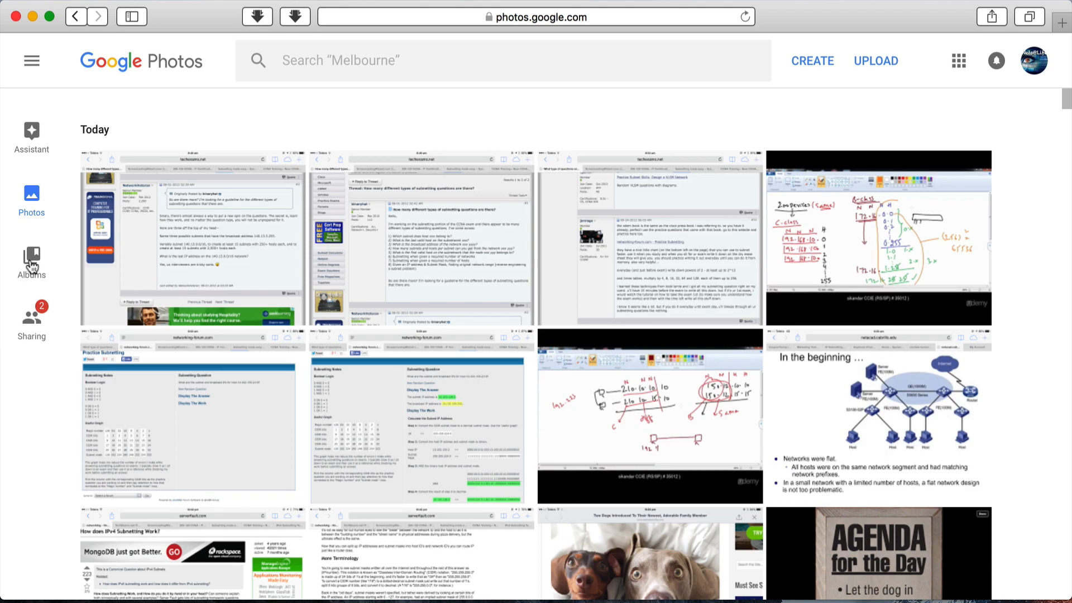
click(31, 262)
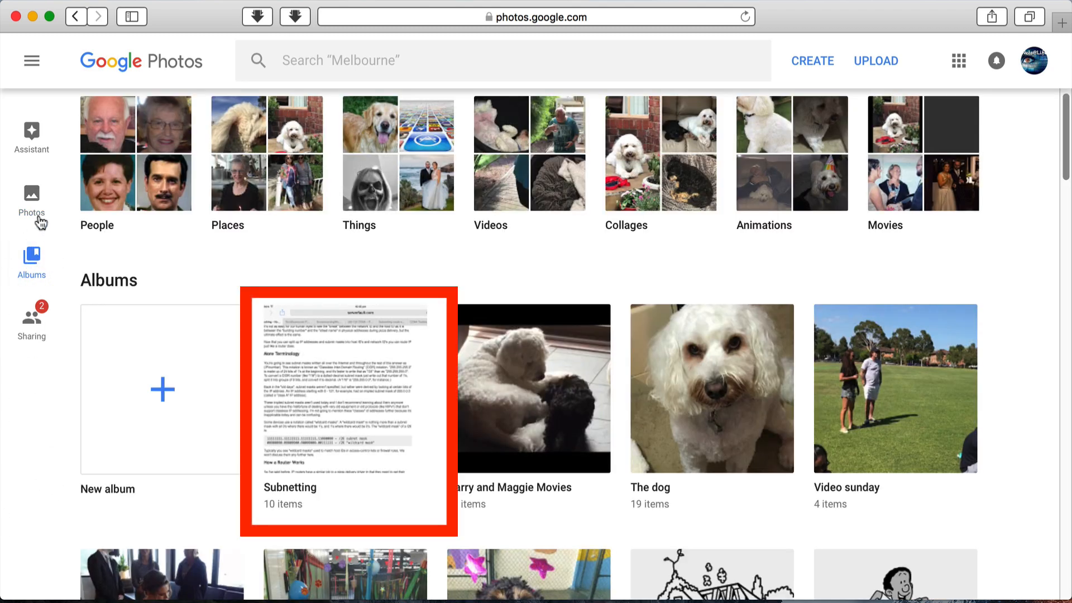
click(31, 193)
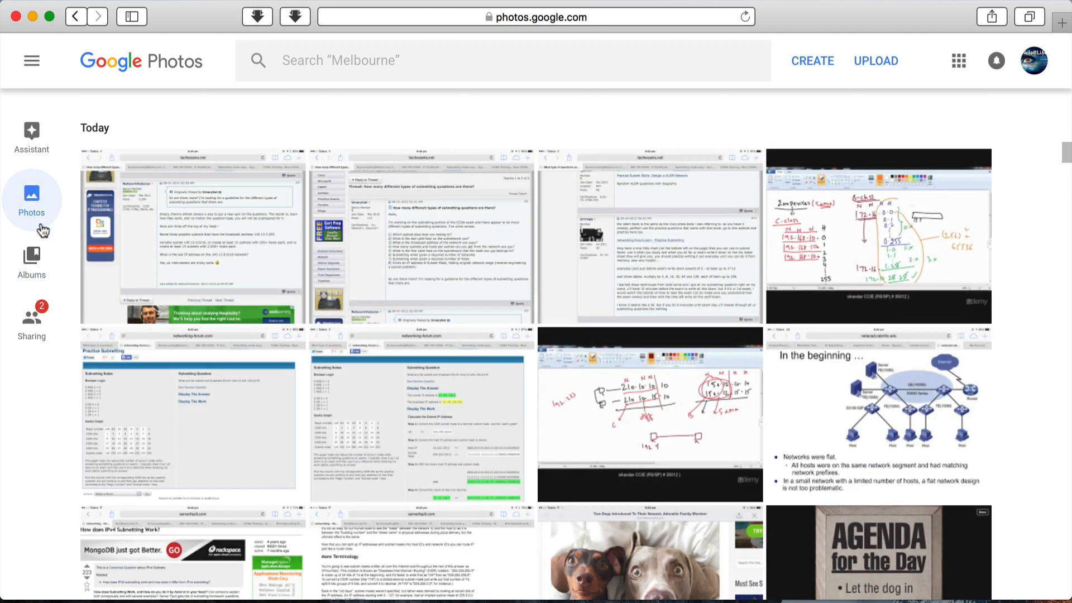
mouse_move(3, 387)
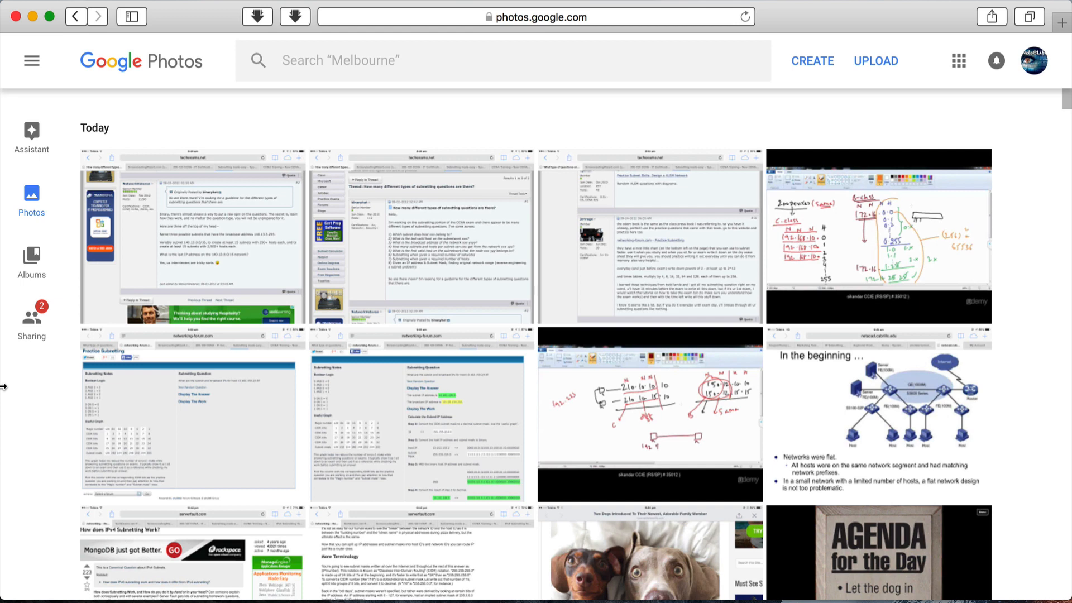
mouse_move(35, 455)
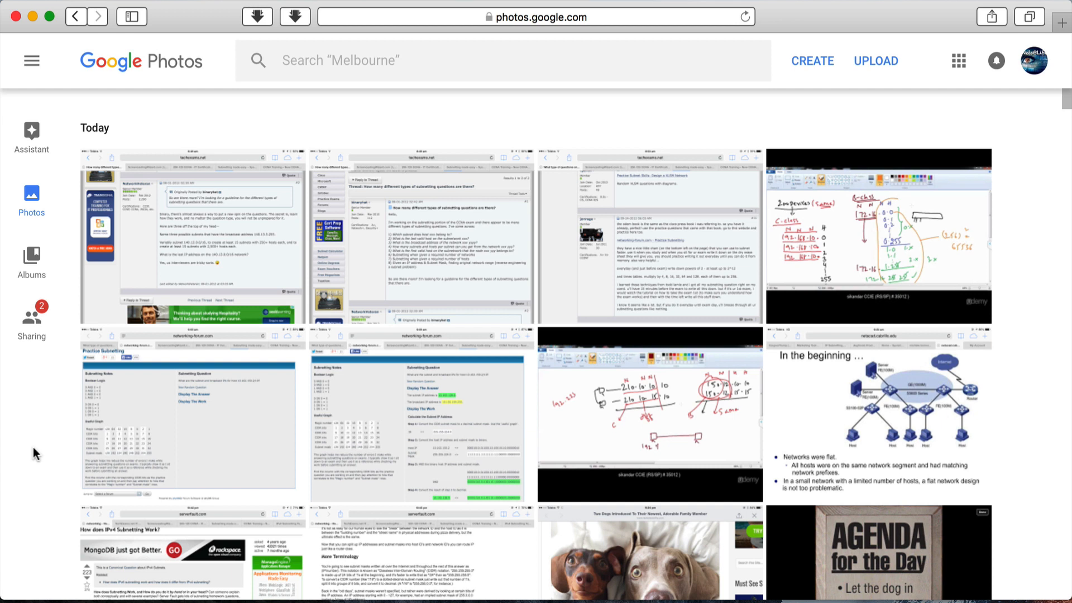
mouse_move(177, 515)
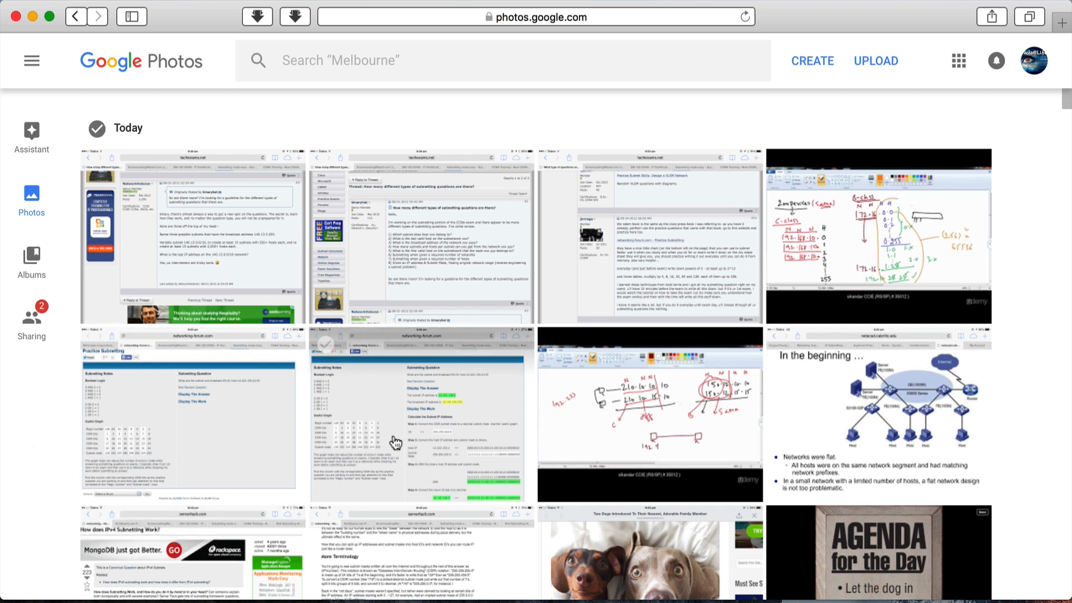
click(421, 415)
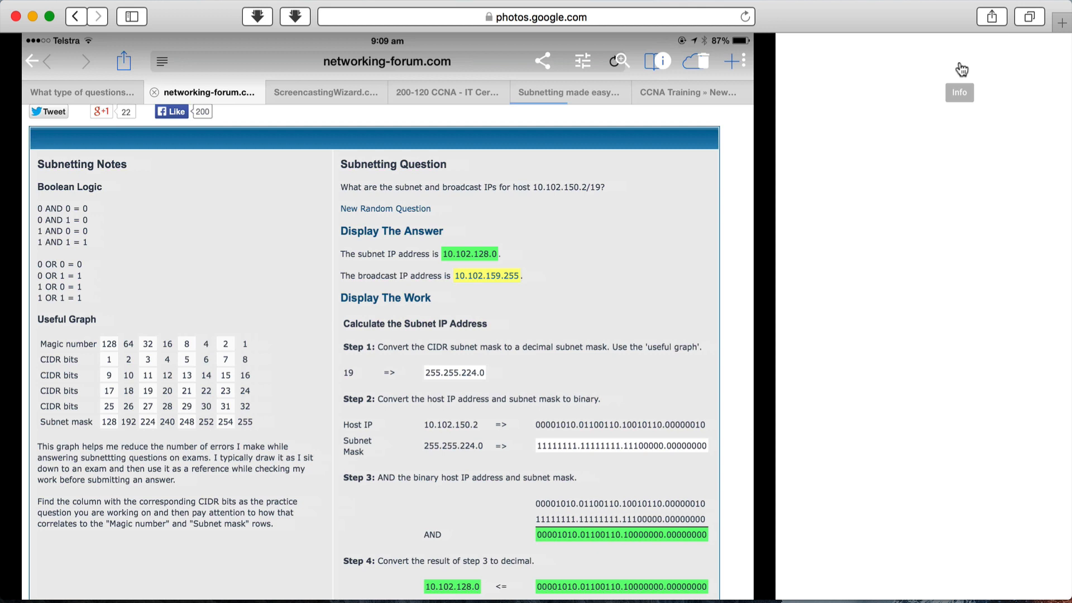
click(959, 92)
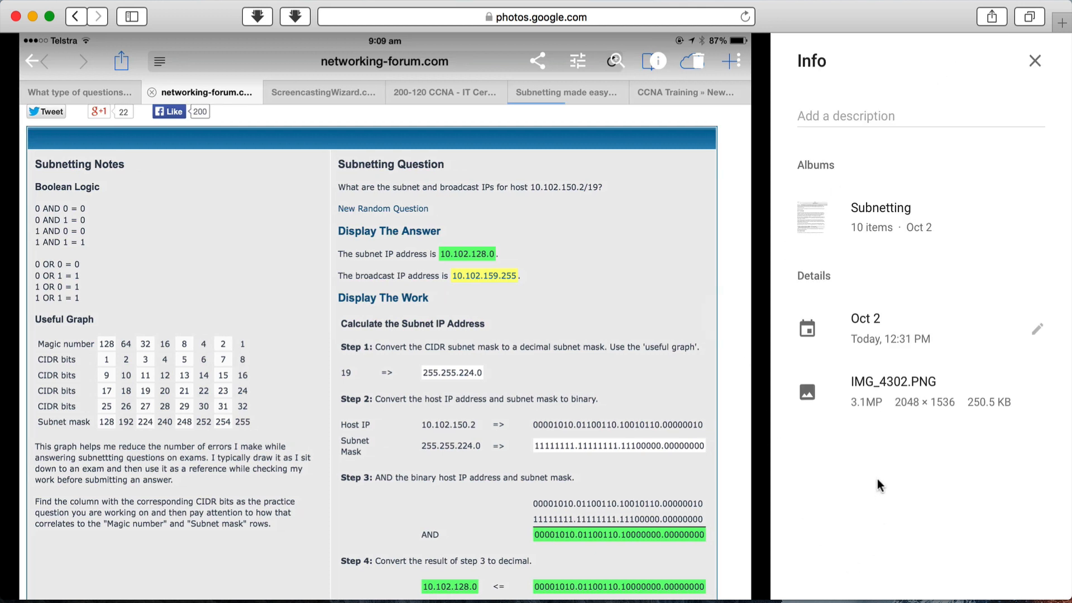
mouse_move(888, 362)
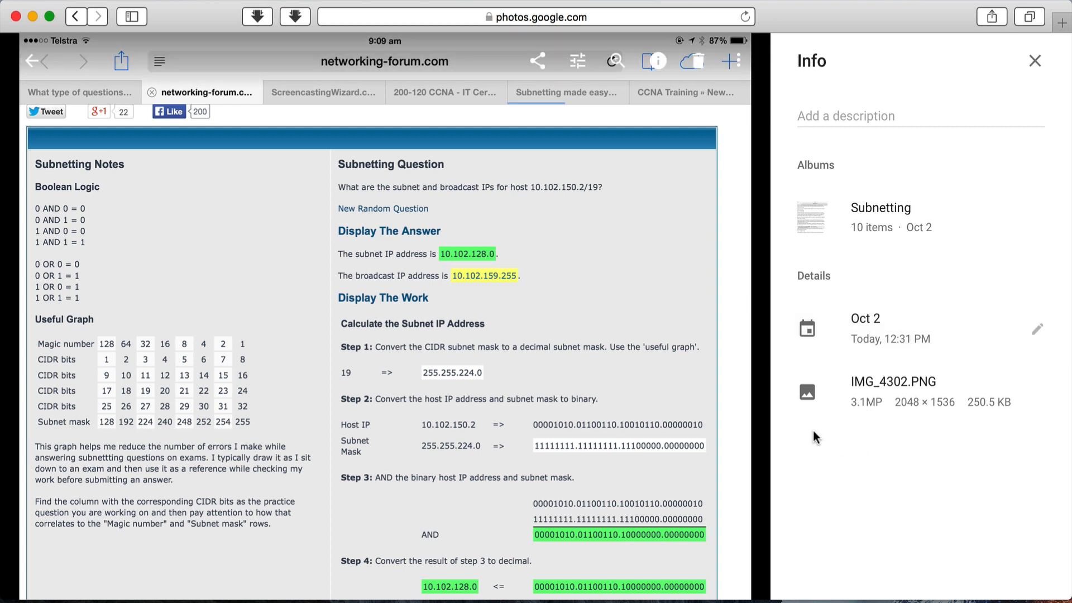
click(1034, 61)
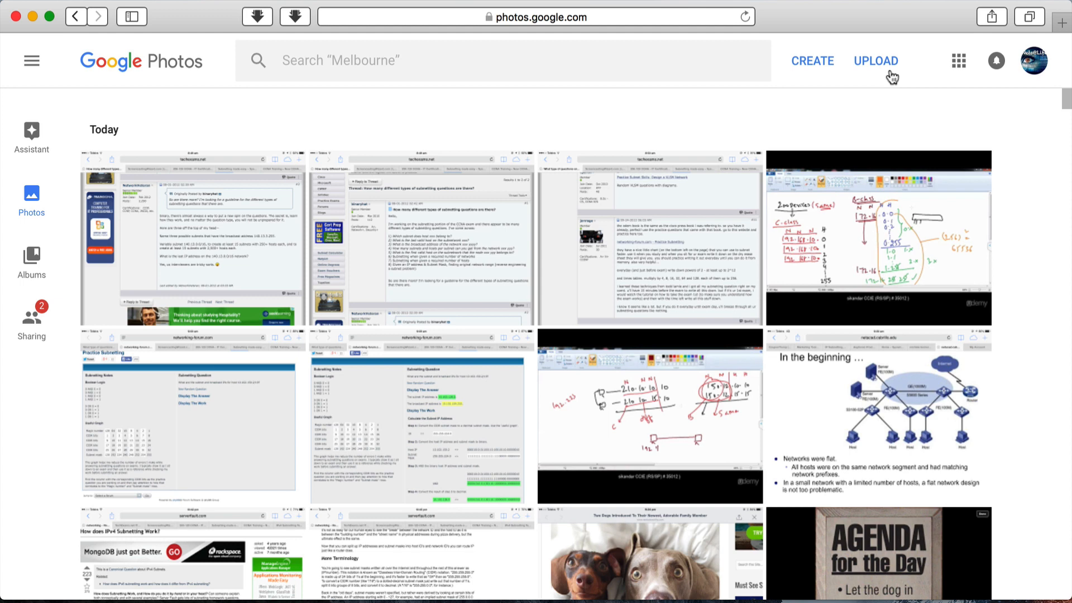
click(876, 61)
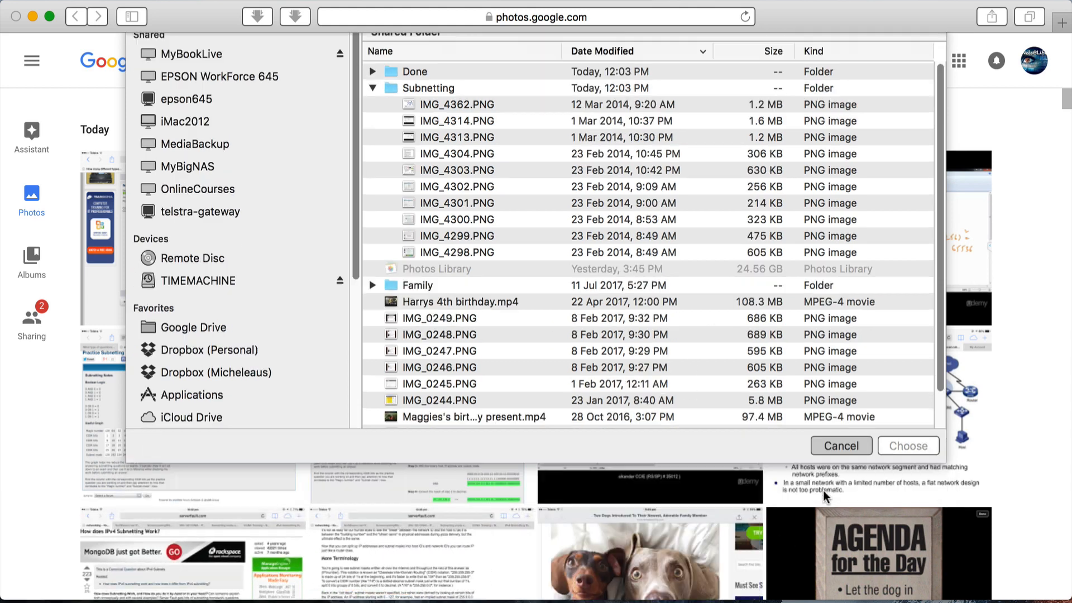
click(840, 445)
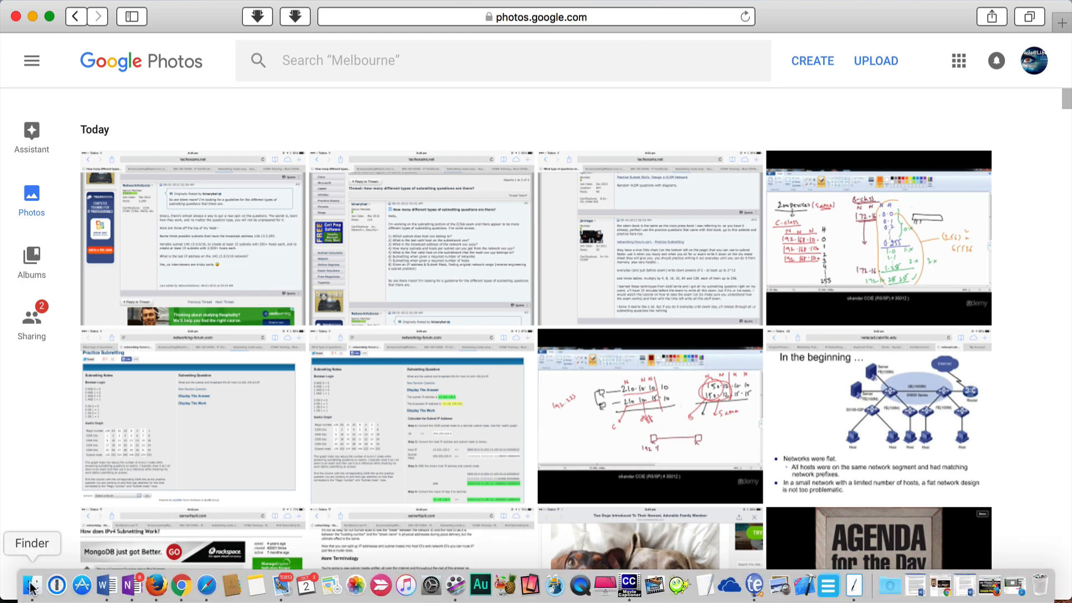
Drag a small-business app graphic from Finder's Documents into Google Photos and dismiss the notice
click(30, 585)
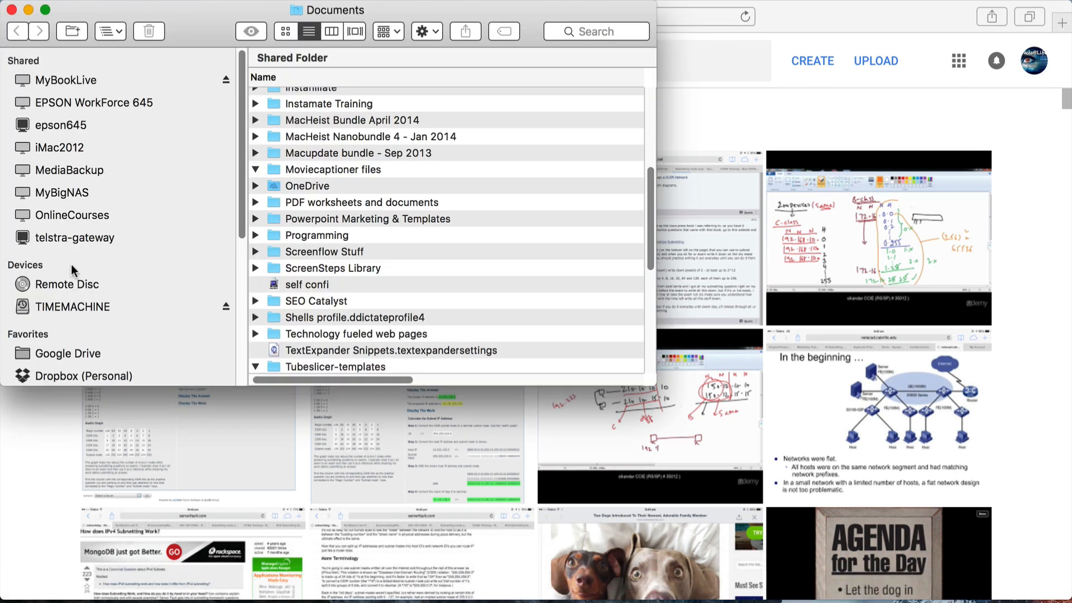
scroll(down, 3)
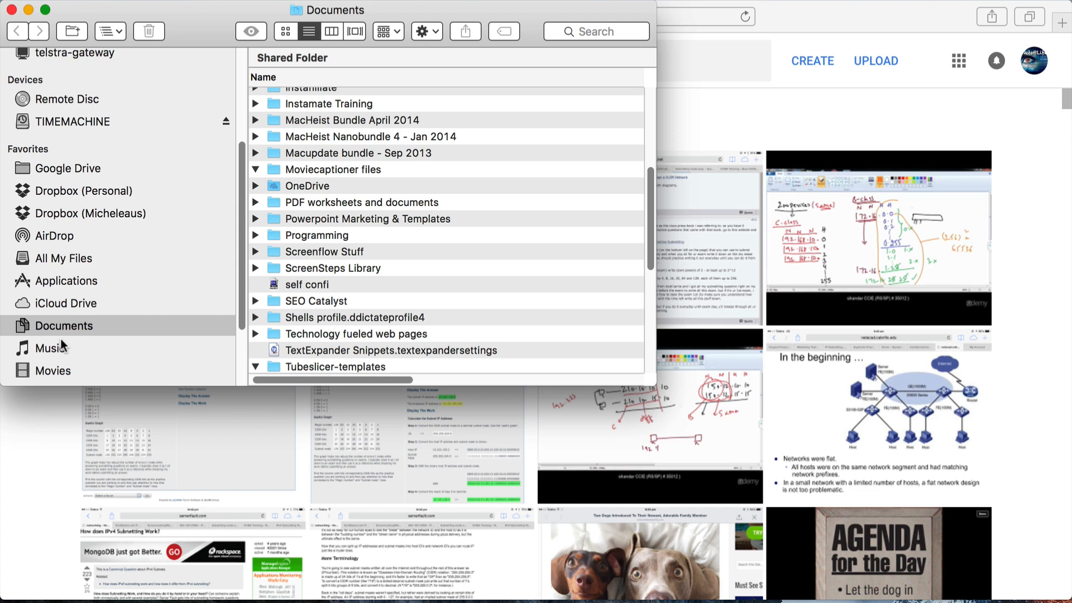
click(55, 330)
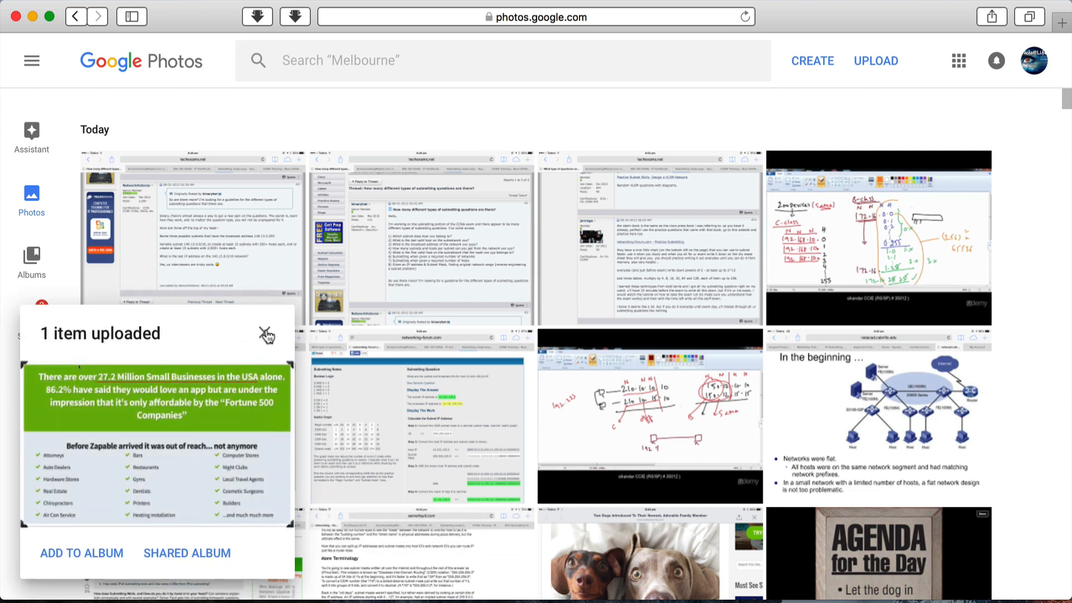
click(266, 335)
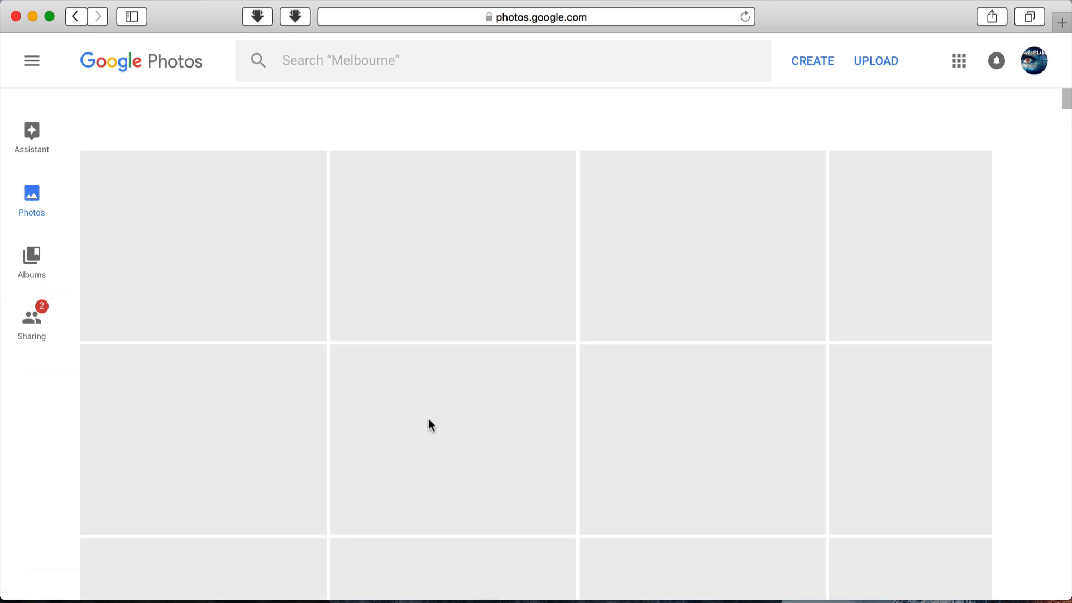